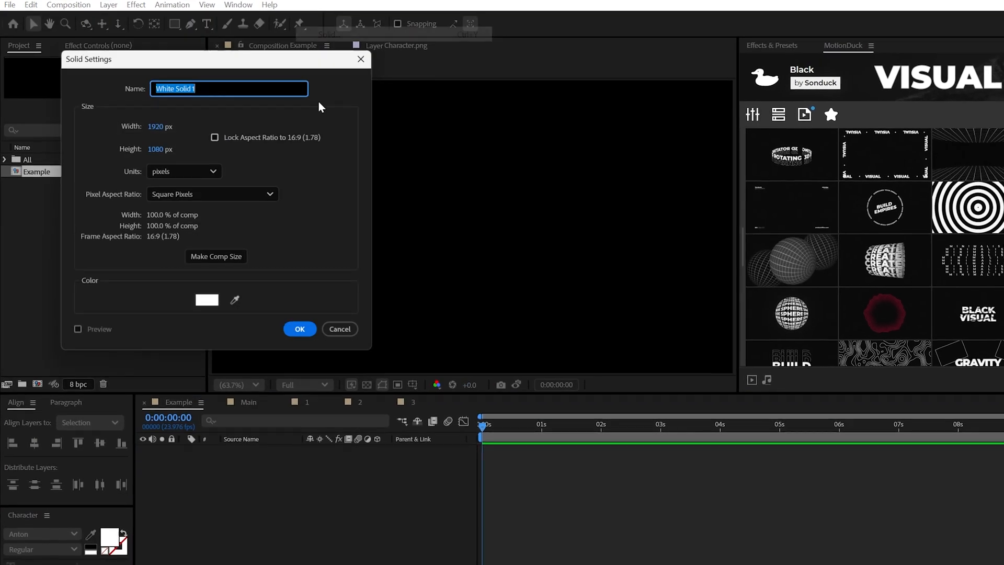
- Add a #121212 solid background and a white rectangle strip across the comp's bottom
left_click(206, 299)
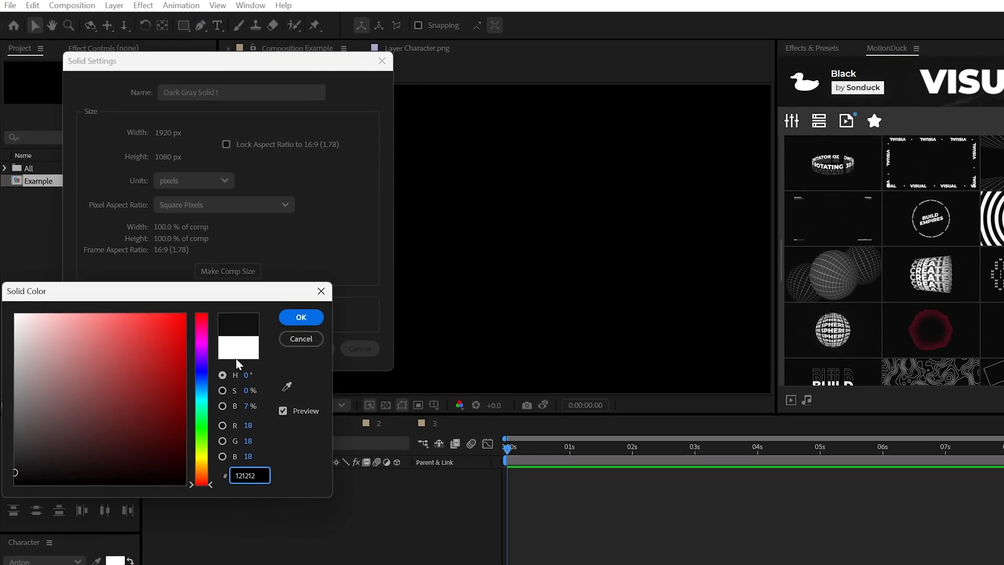
left_click(300, 317)
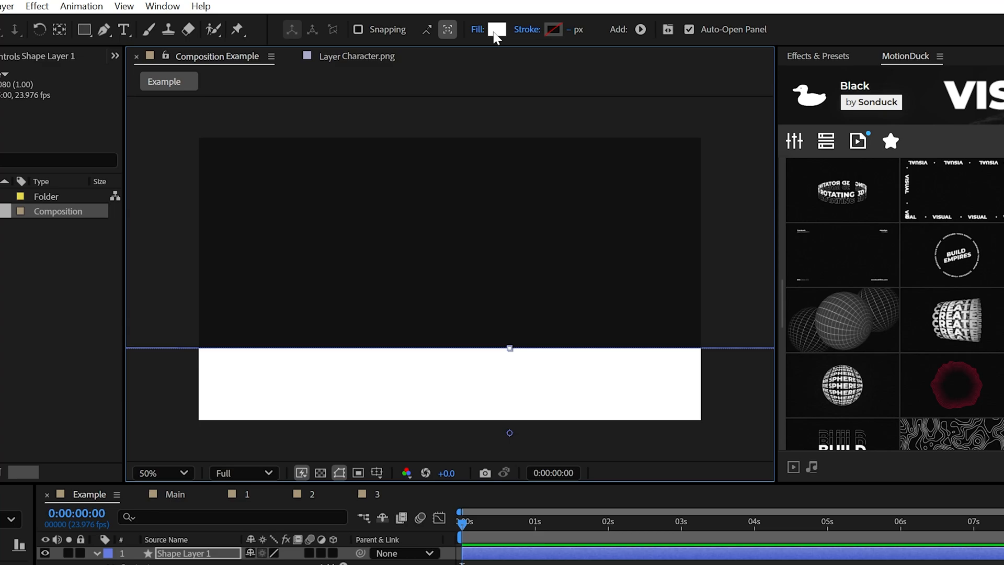
left_click(497, 29)
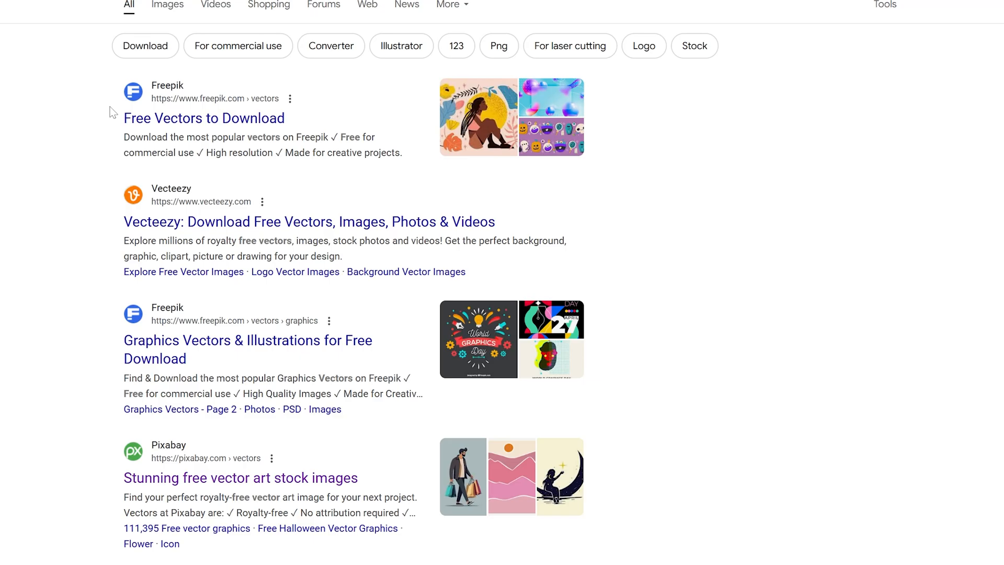
- Open the Freepik free vectors result from the Google search
left_click(203, 117)
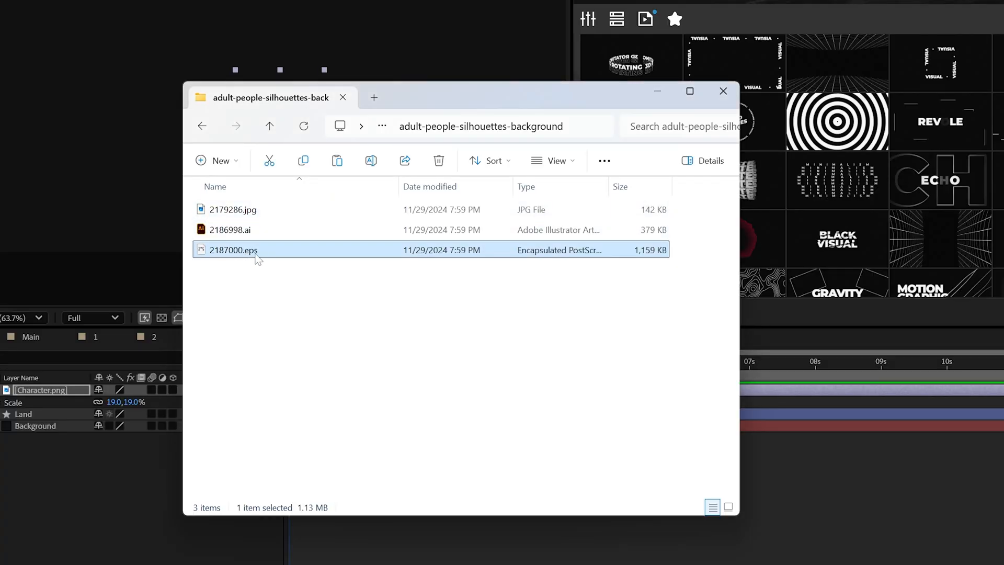
- Open 2186998.ai in Illustrator from the adult-people-silhouettes-background folder
left_click(230, 229)
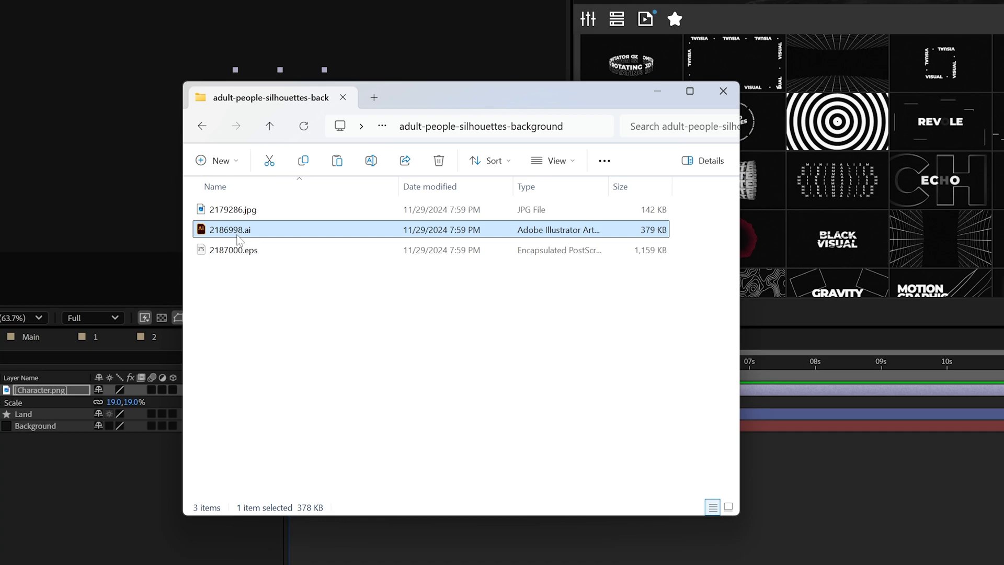
double_click(229, 229)
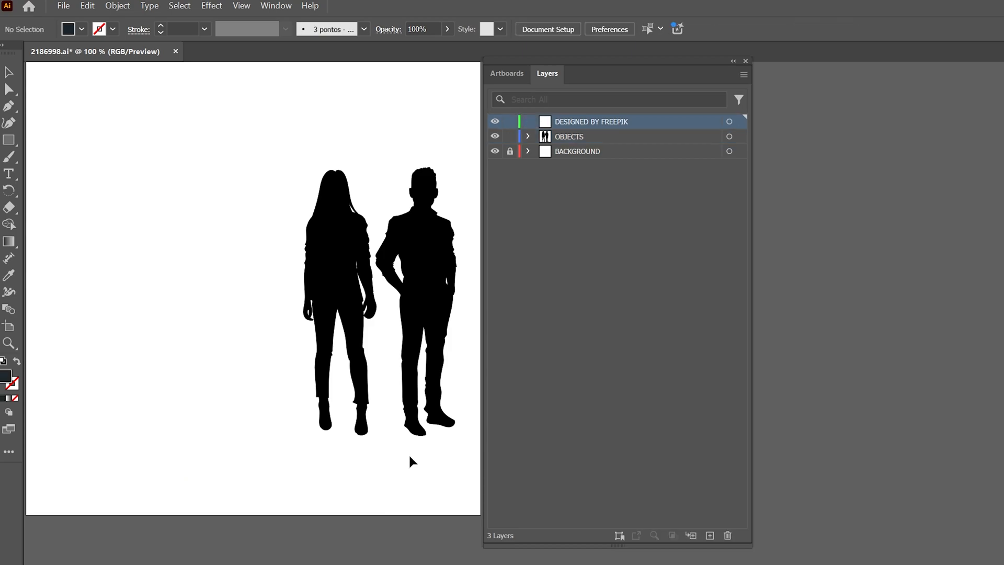
- Inspect the woman-and-man silhouette artwork of 2186998.ai in Illustrator
left_click(117, 6)
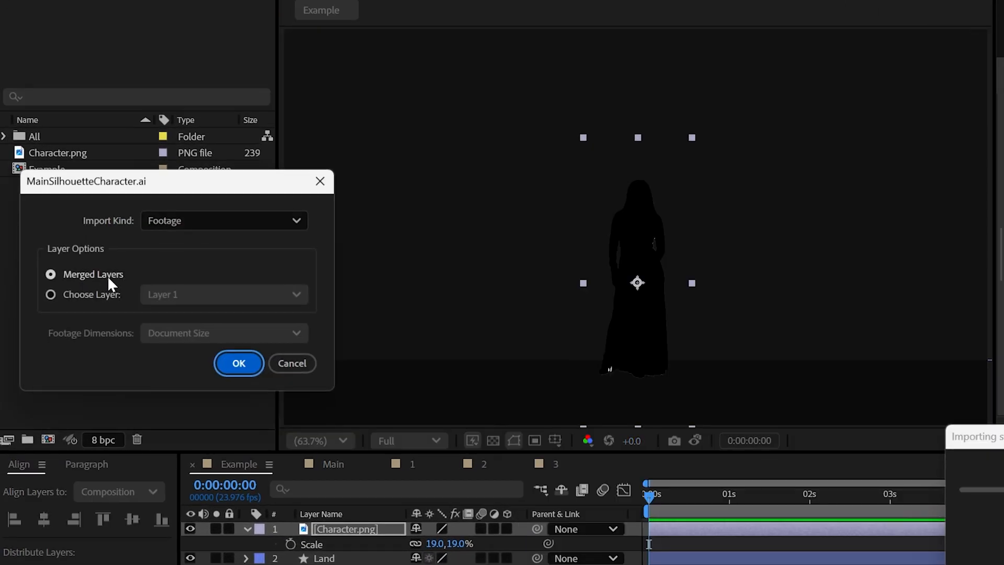
- Import MainSilhouetteCharacter.ai as merged-layer footage and place it in the Example comp
left_click(239, 363)
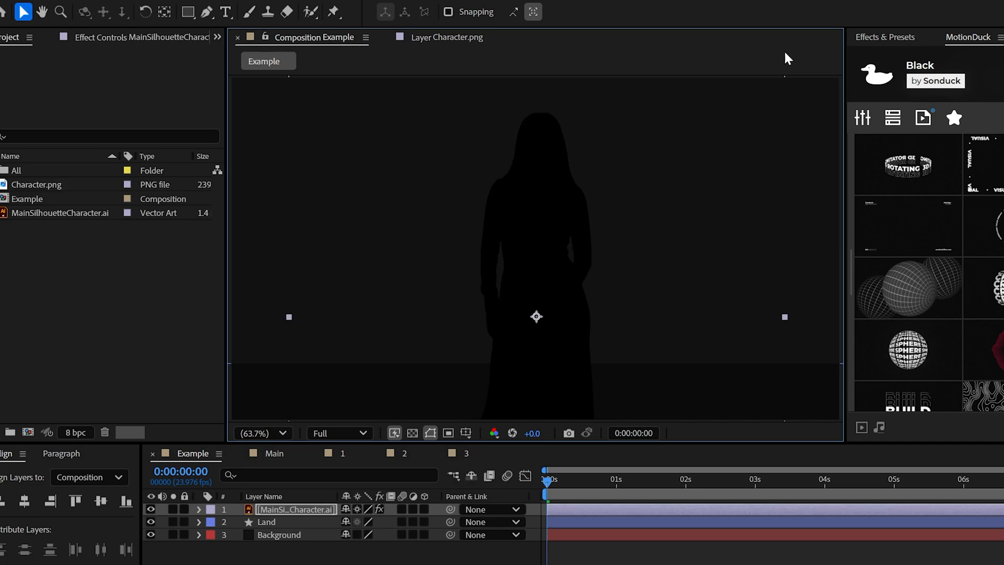
left_click(274, 453)
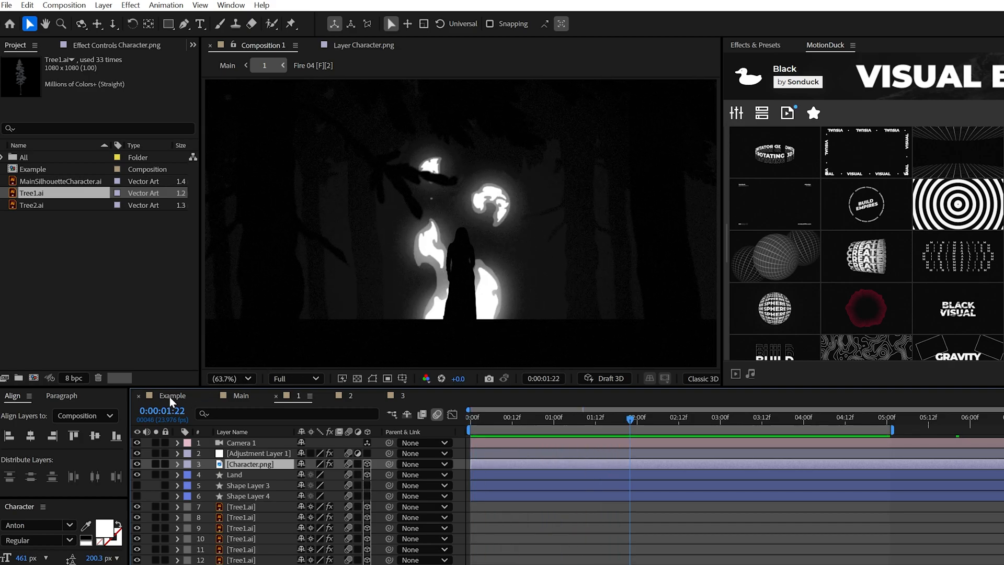
- Scale up Tree1.ai and Tree2.ai and copy Tree2's Fill effect onto Tree1
left_click(171, 396)
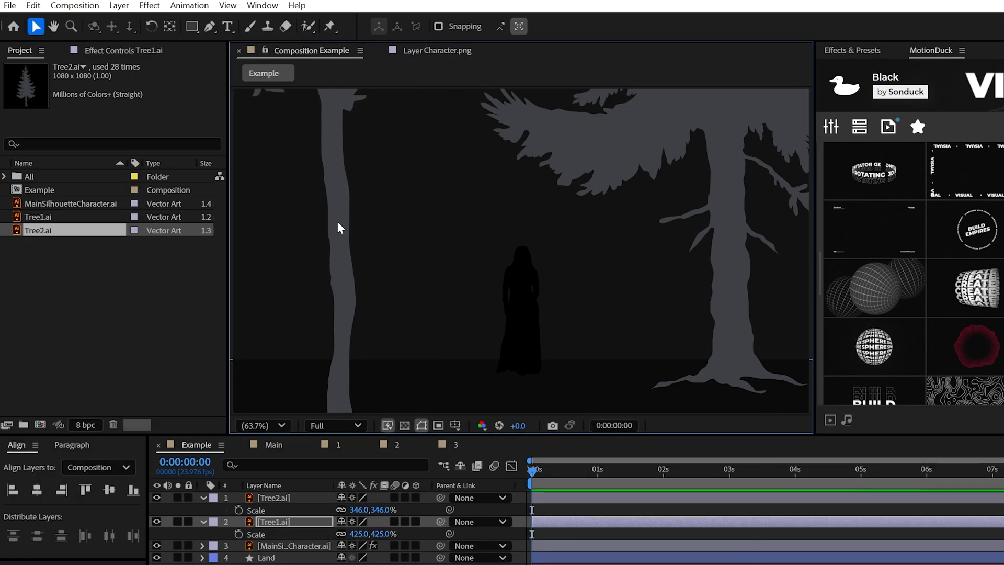
left_click(148, 6)
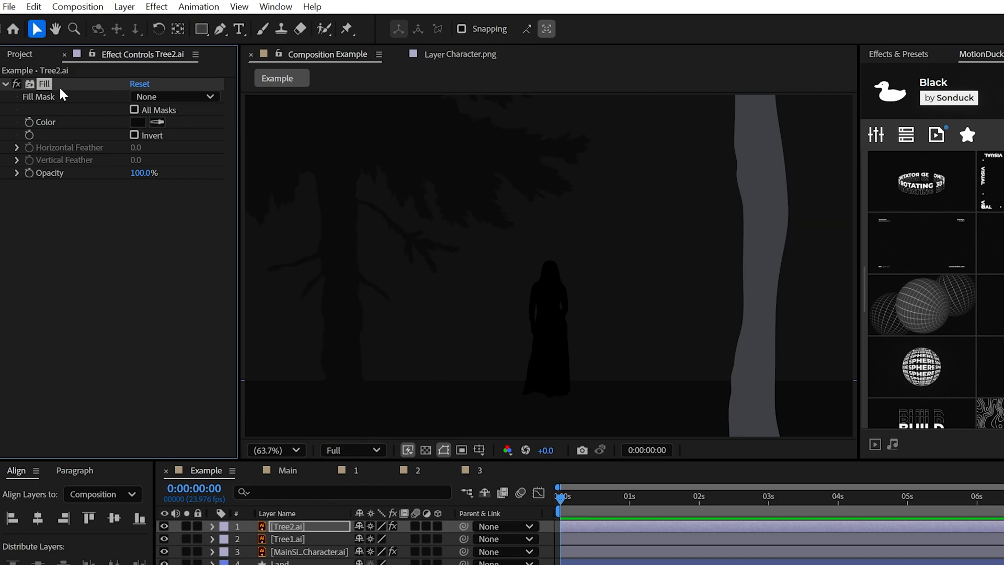
left_click(288, 538)
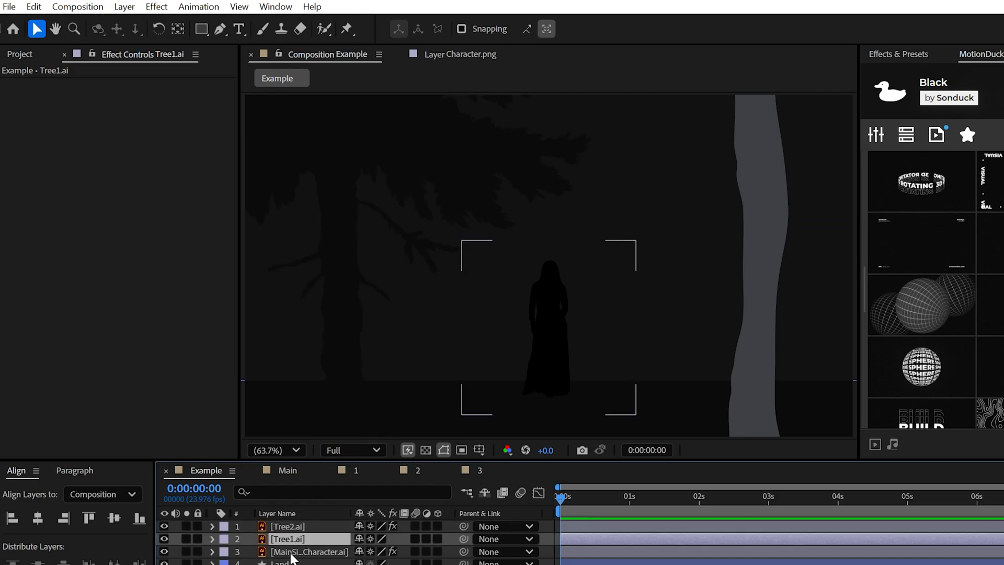
left_click(288, 539)
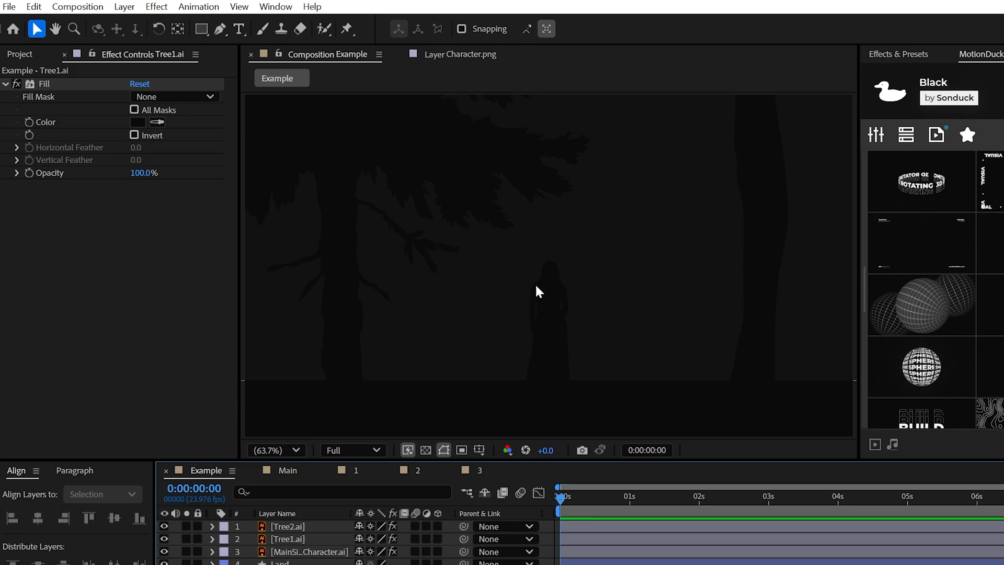
mouse_move(626, 376)
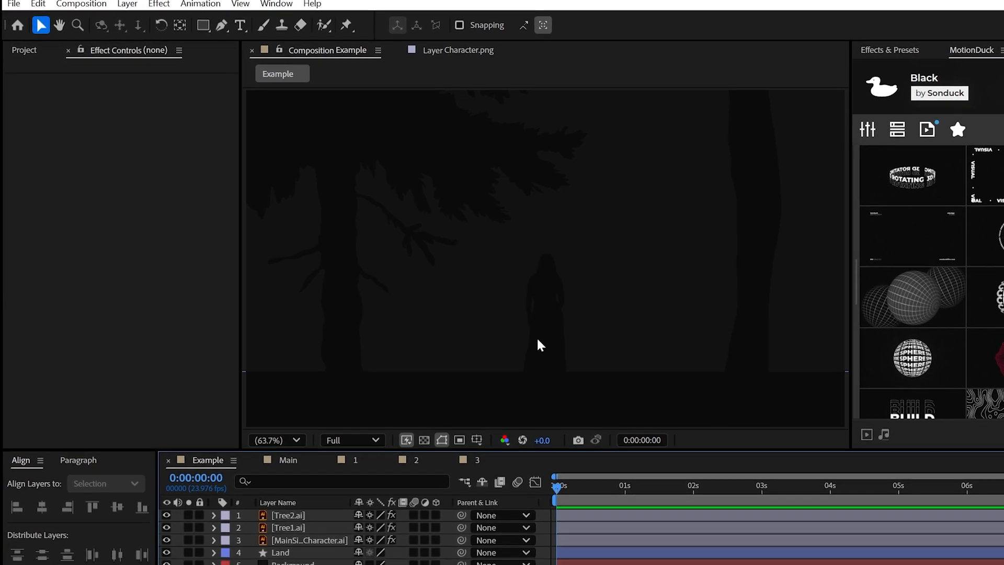
- Open the Fire 04 precomp from the MotionDuck GFX Pack for reference
left_click(289, 460)
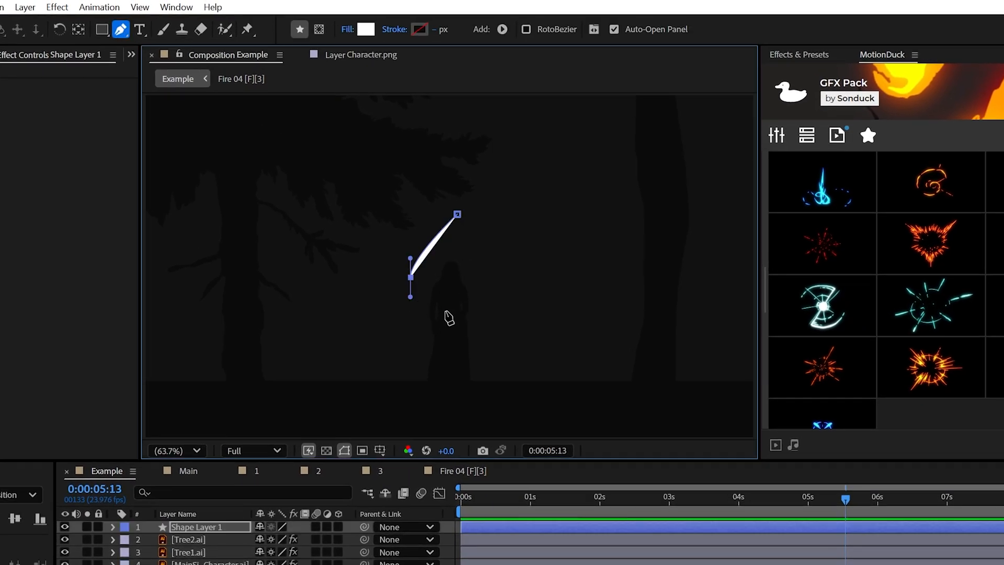
- Draw a wave-warped teardrop flame and add a 180% copy filled #747474
left_click(456, 214)
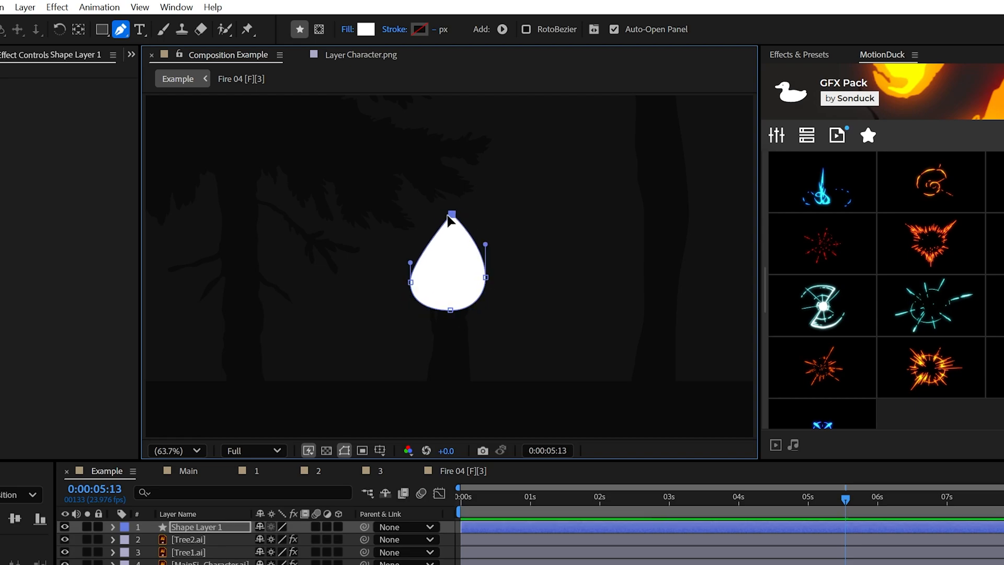
left_click(56, 7)
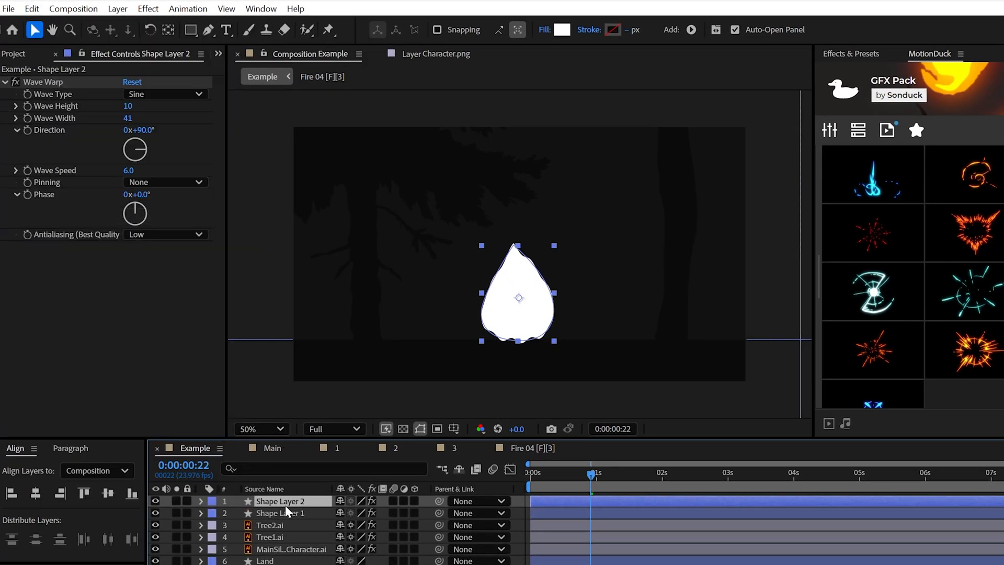
left_click(562, 29)
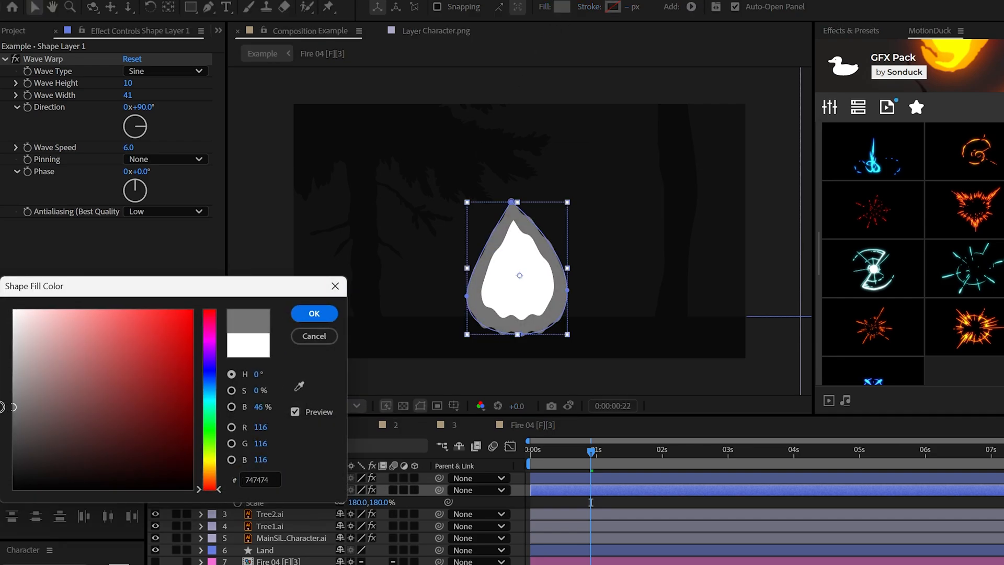
left_click(314, 313)
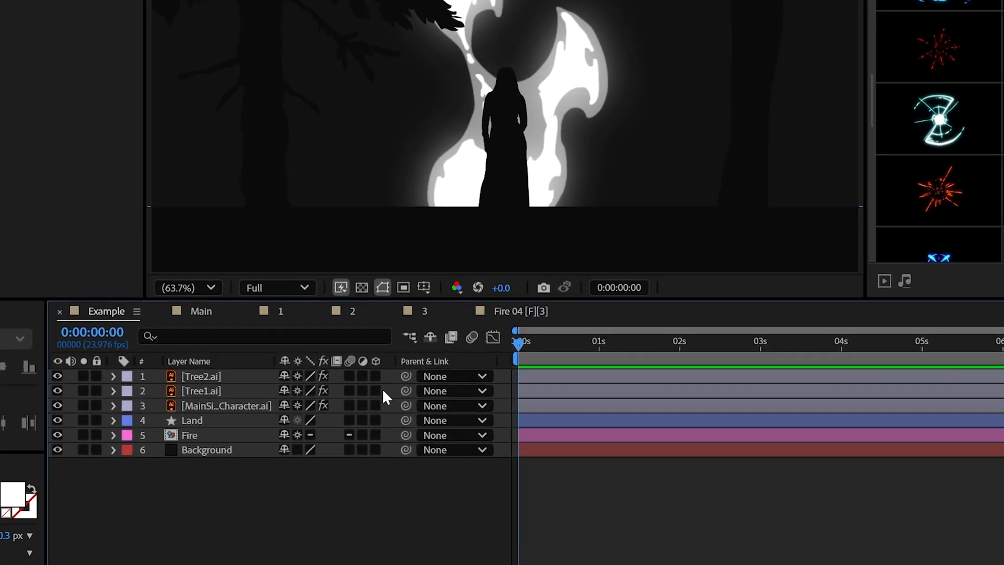
- Precompose the flame shapes into a glowing Fire comp below Land and the character
left_click(376, 376)
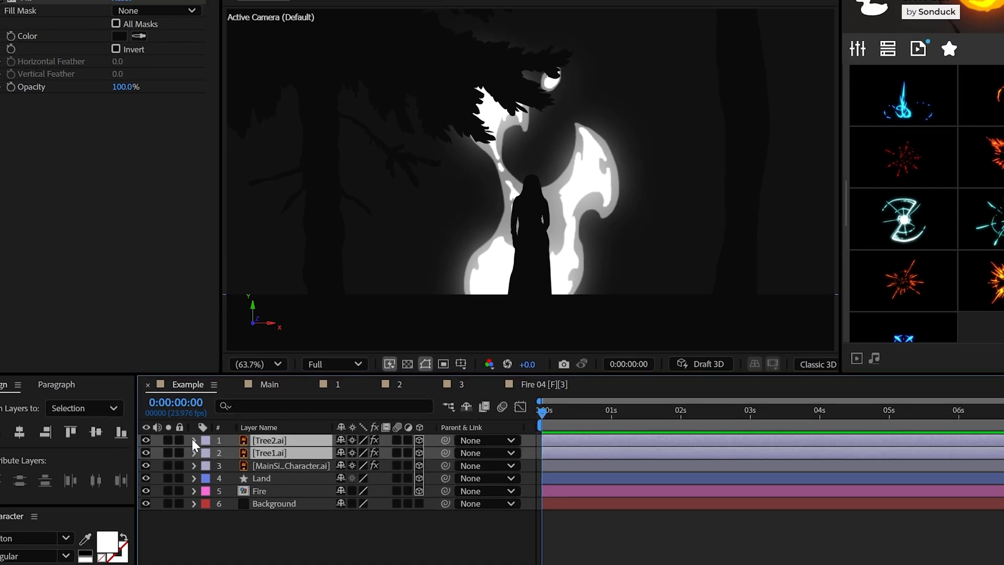
- Spread duplicated tree layers across Z depths and set the Fire layer's 3D position
left_click(195, 440)
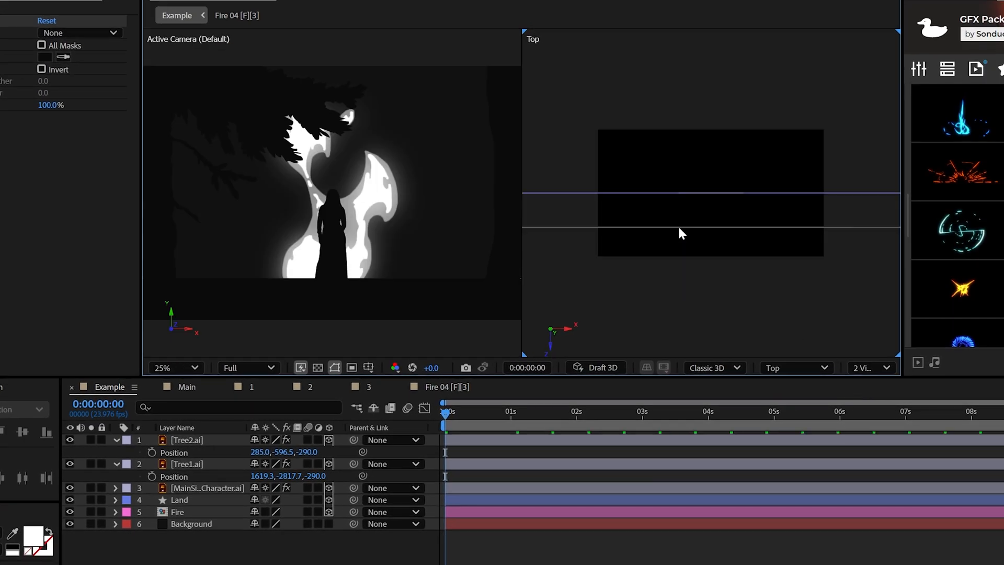
left_click(186, 464)
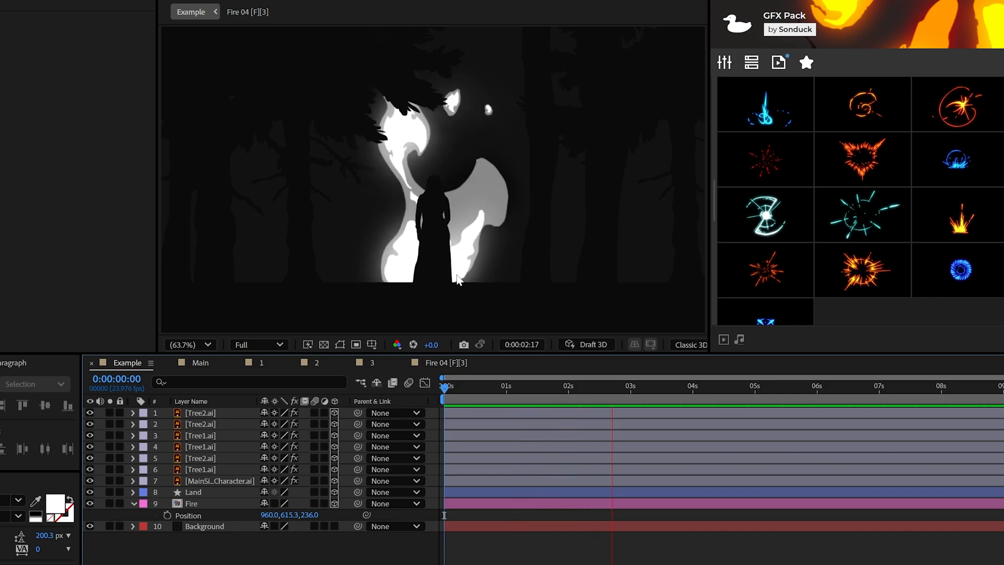
- Add a two-node 50mm camera to the forest scene
left_click(105, 7)
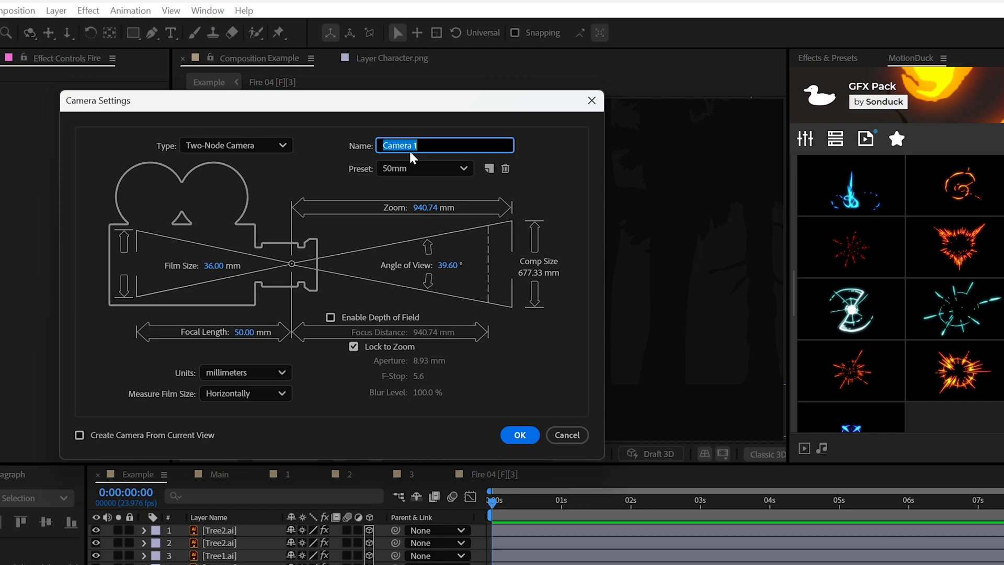
left_click(520, 434)
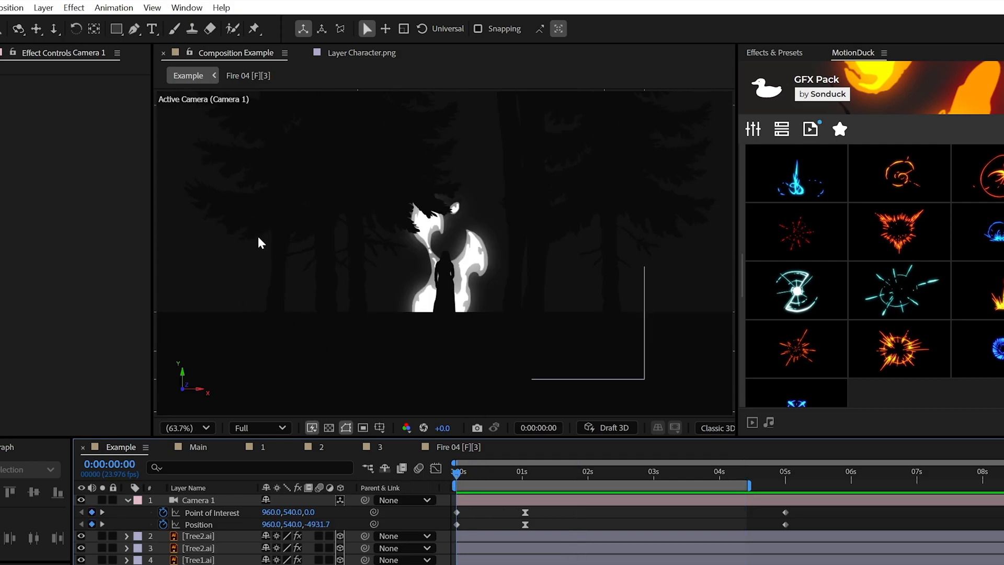
mouse_move(467, 394)
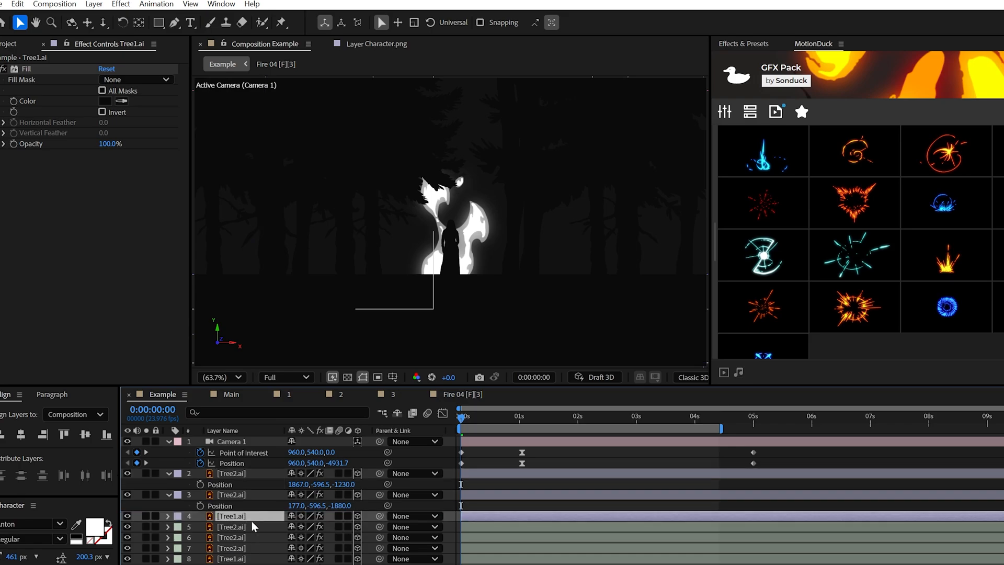
- Collapse every expanded layer property in the timeline
left_click(168, 516)
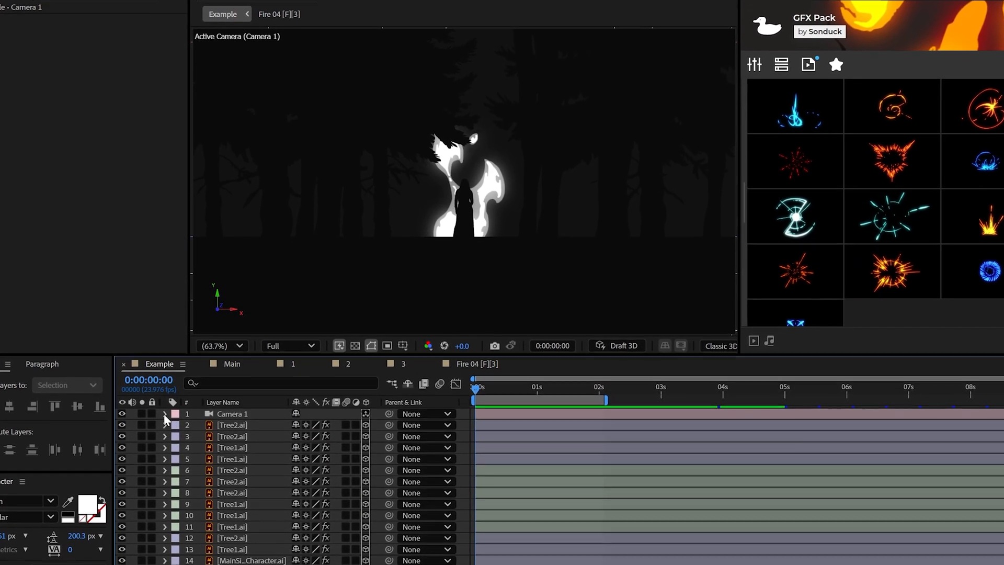
- Enable Camera 1 depth of field with aperture 400, then add an adjustment layer
left_click(165, 413)
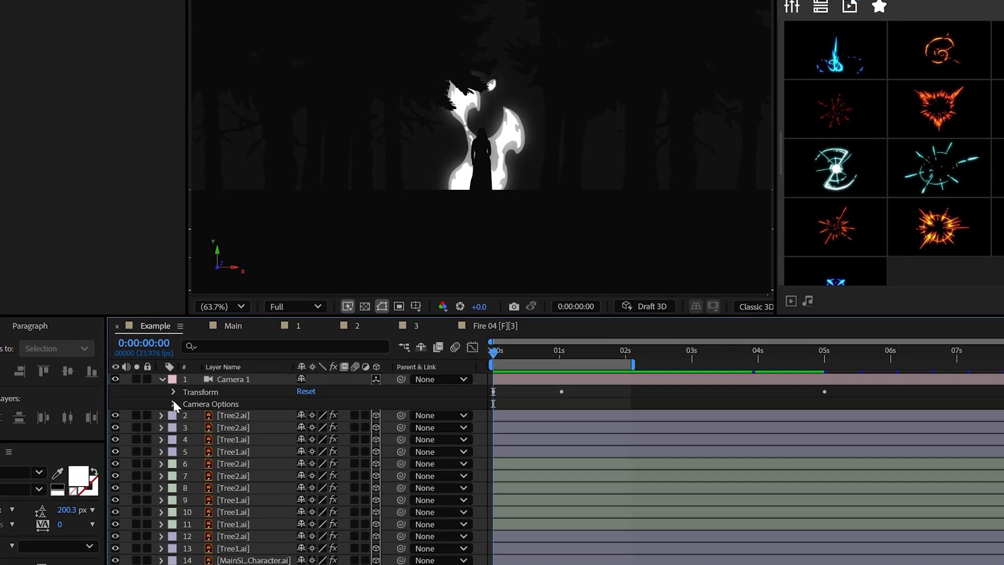
left_click(173, 404)
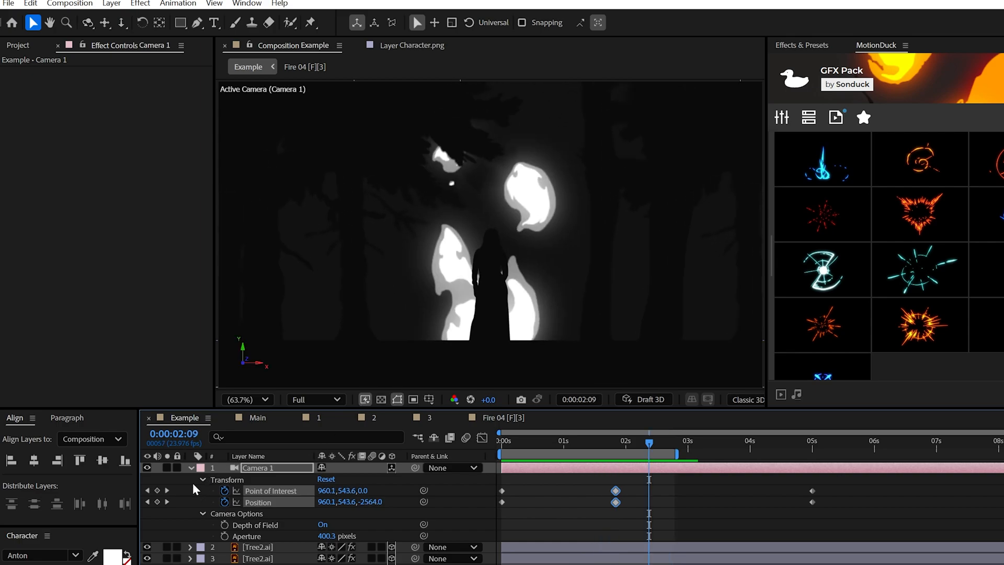
left_click(112, 3)
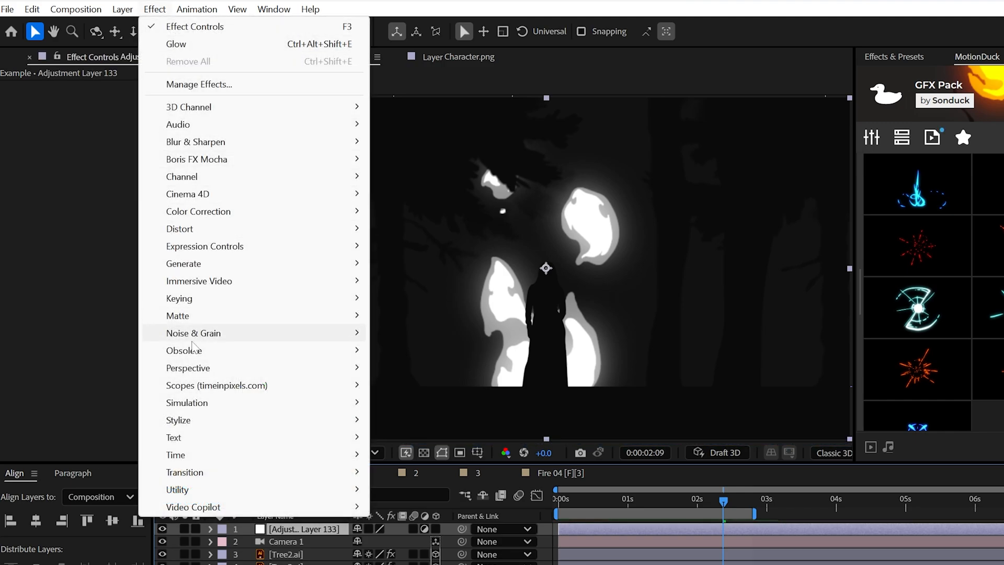
- Apply 6% monochrome Noise and Posterize at level 14 to the adjustment layer
left_click(193, 333)
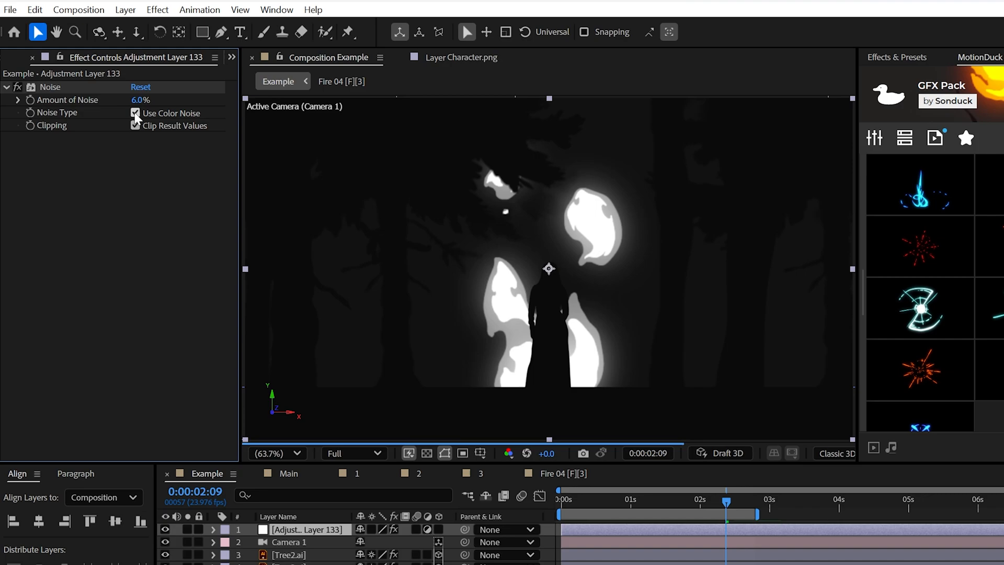
left_click(135, 114)
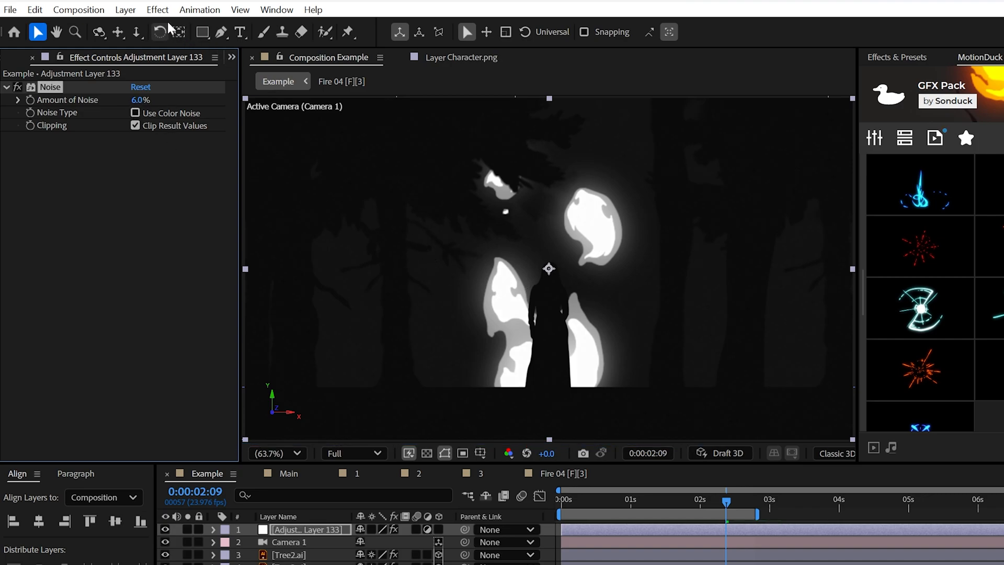
left_click(157, 9)
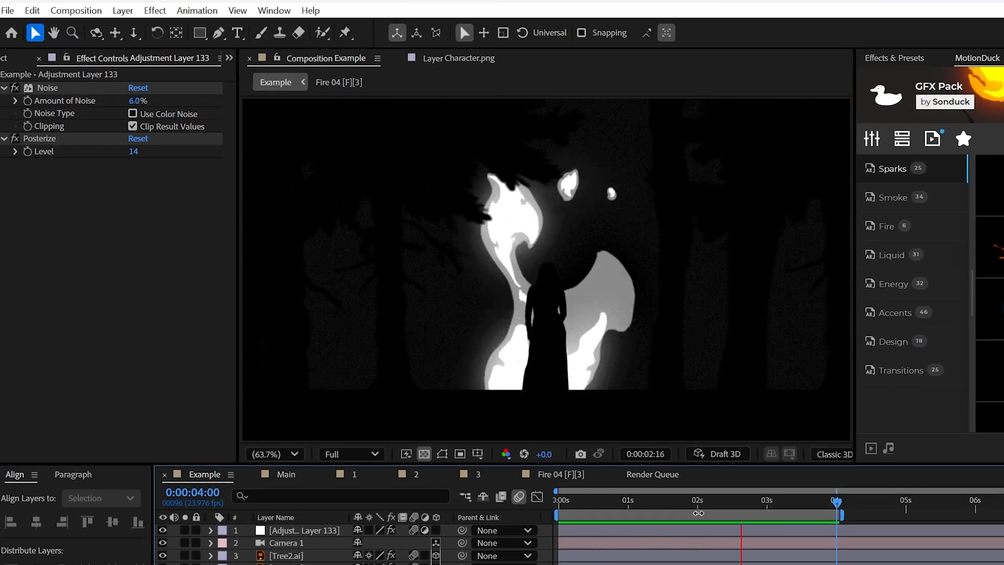
left_click(345, 32)
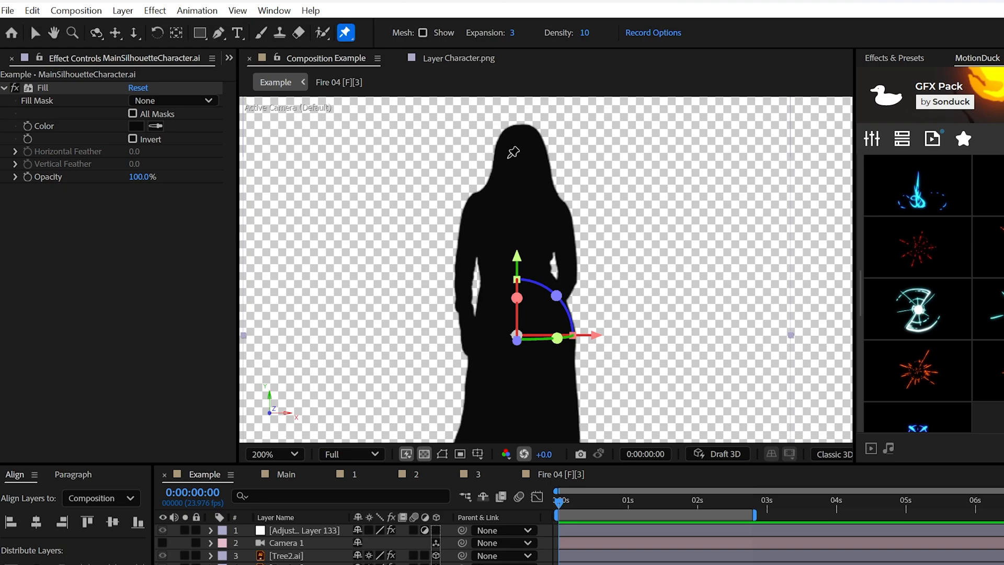
- Switch to the Composition 2 tab with the side-profile character scene
left_click(520, 152)
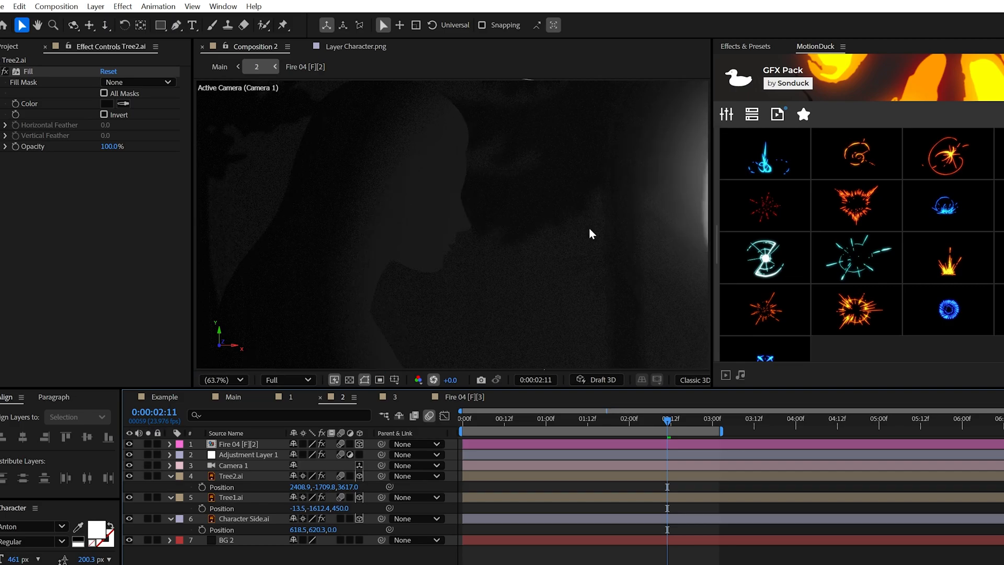
mouse_move(601, 270)
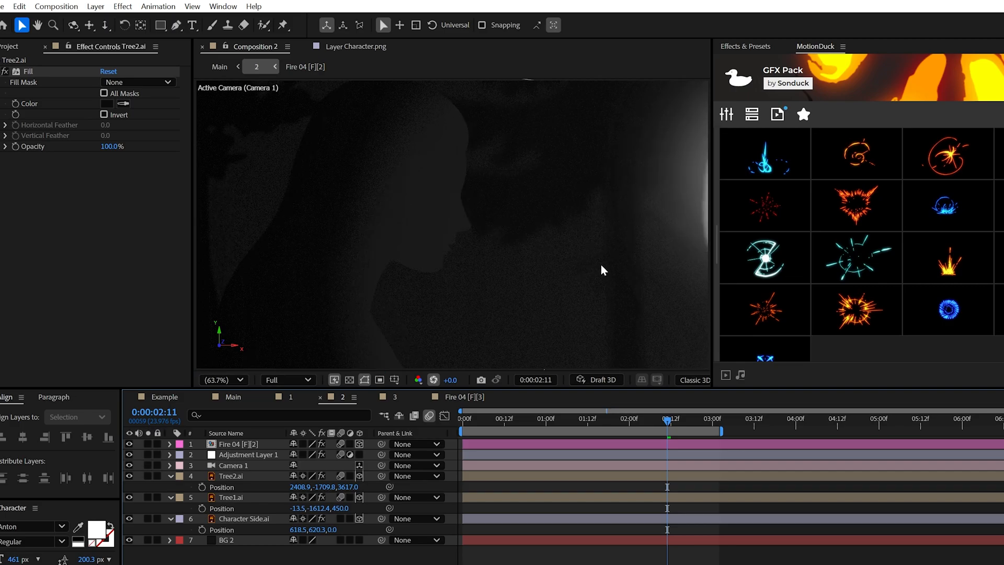
- Move Adjustment Layer 1 above Fire 04 in Composition 2's layer stack
left_click(240, 444)
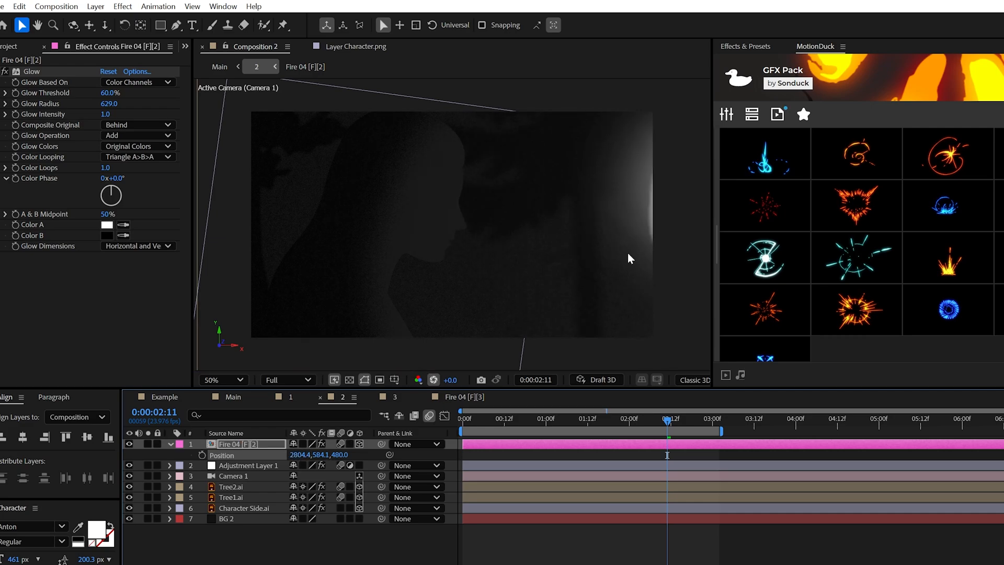
left_click(576, 419)
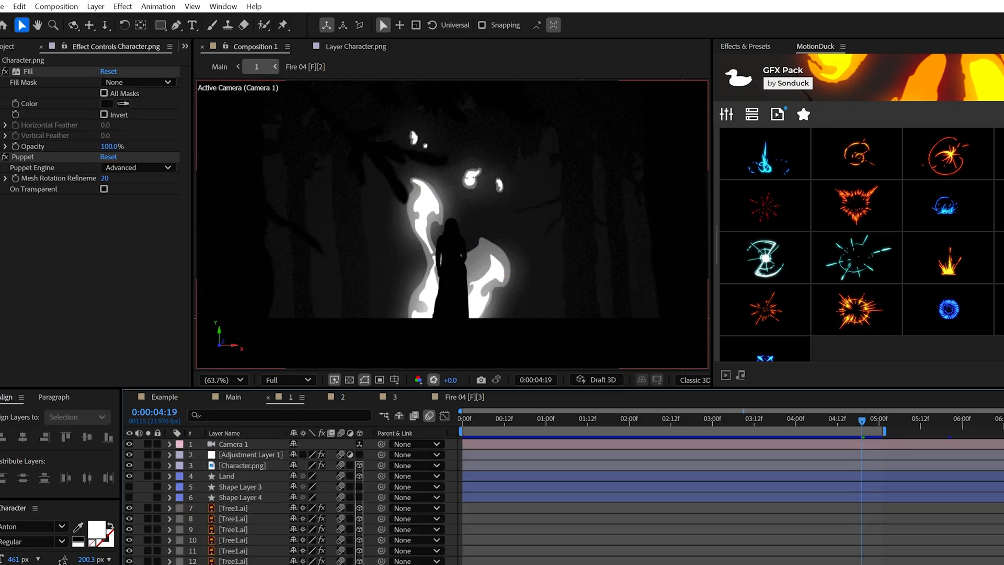
left_click(254, 46)
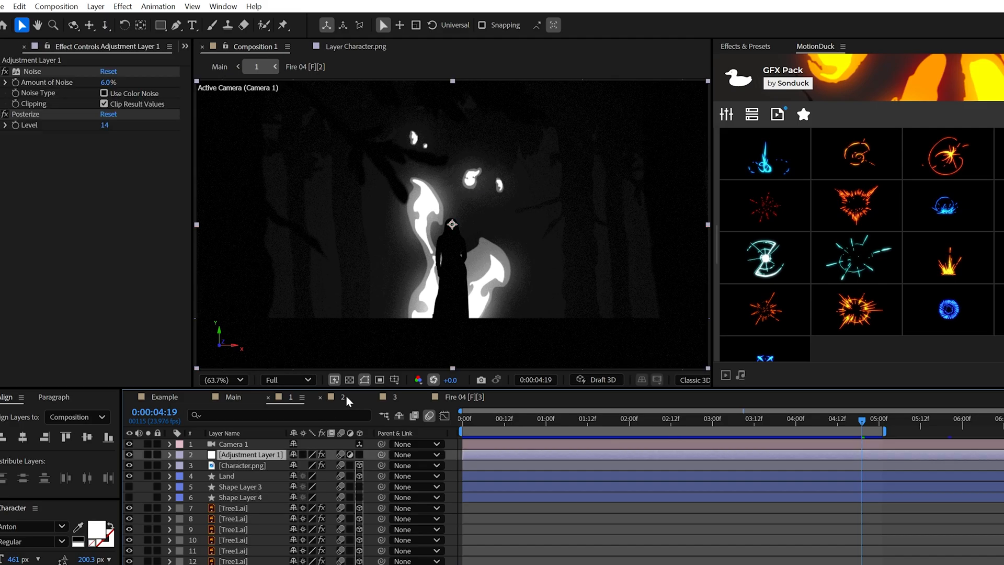
left_click(342, 397)
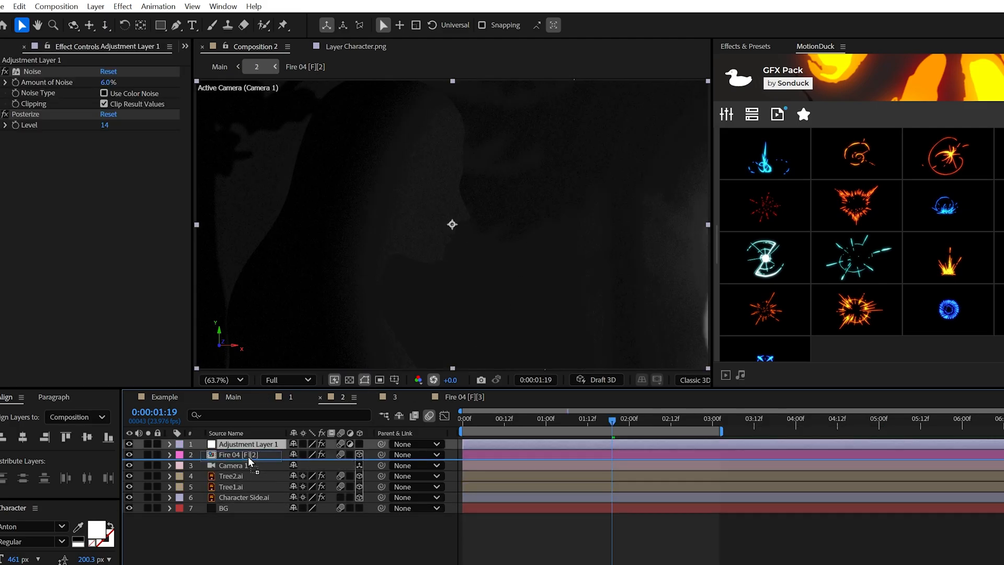